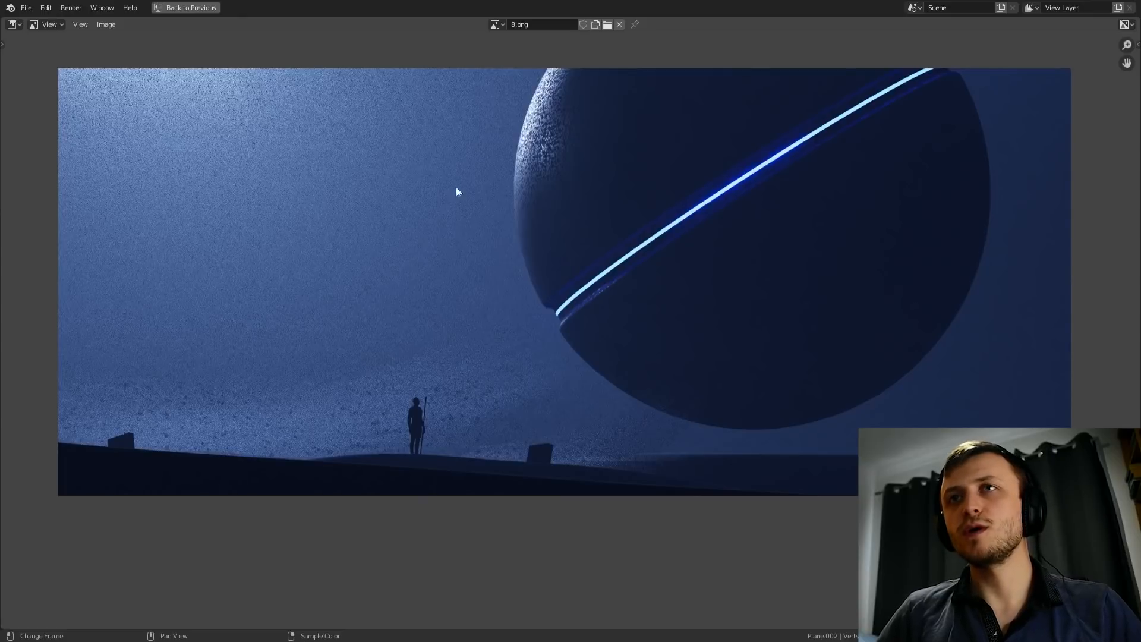
pyautogui.moveTo(410, 258)
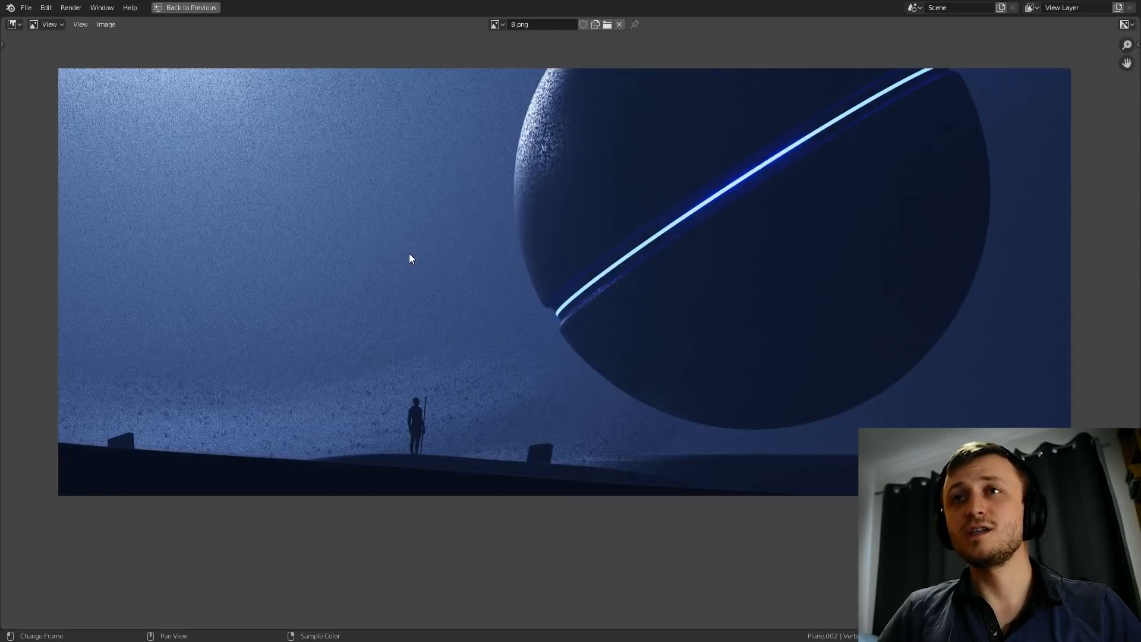
pyautogui.moveTo(408, 213)
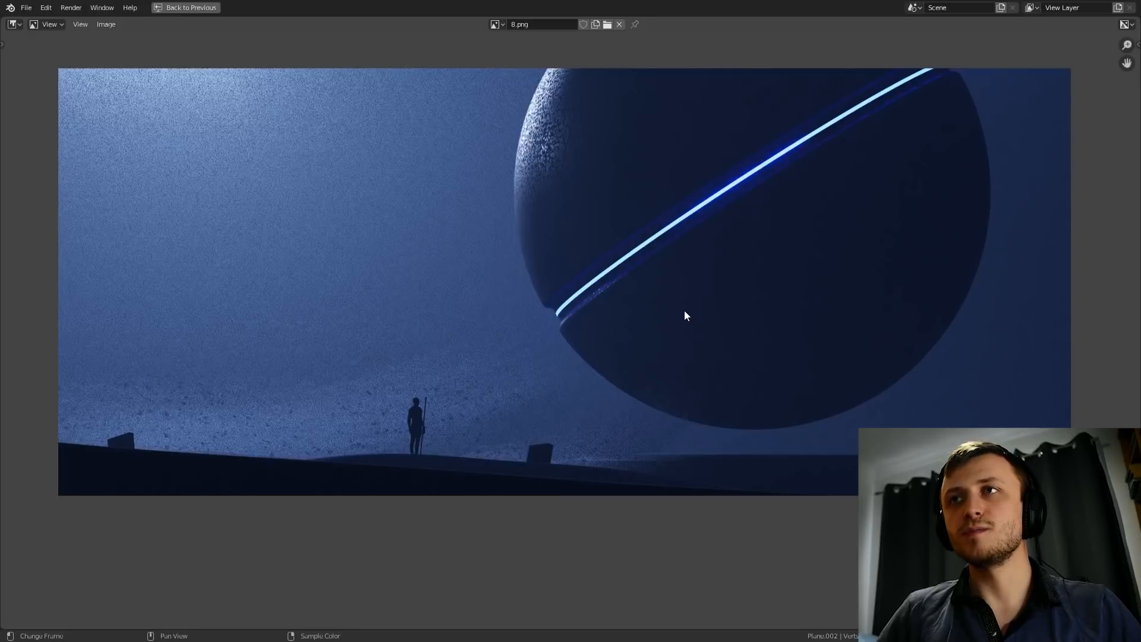
pyautogui.moveTo(578, 103)
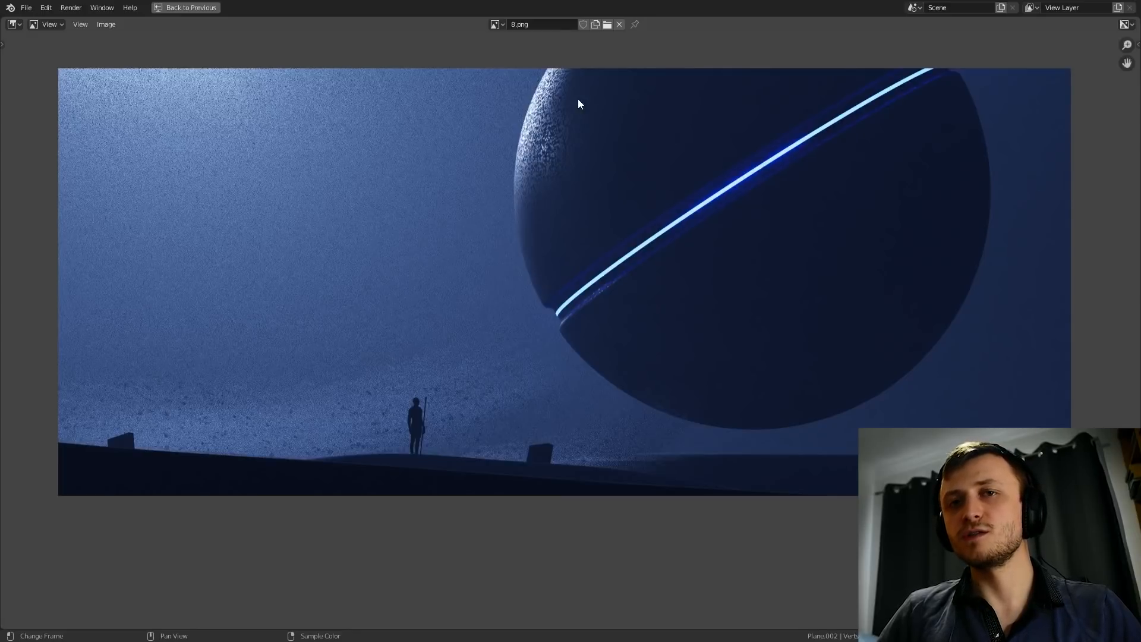
pyautogui.moveTo(113, 429)
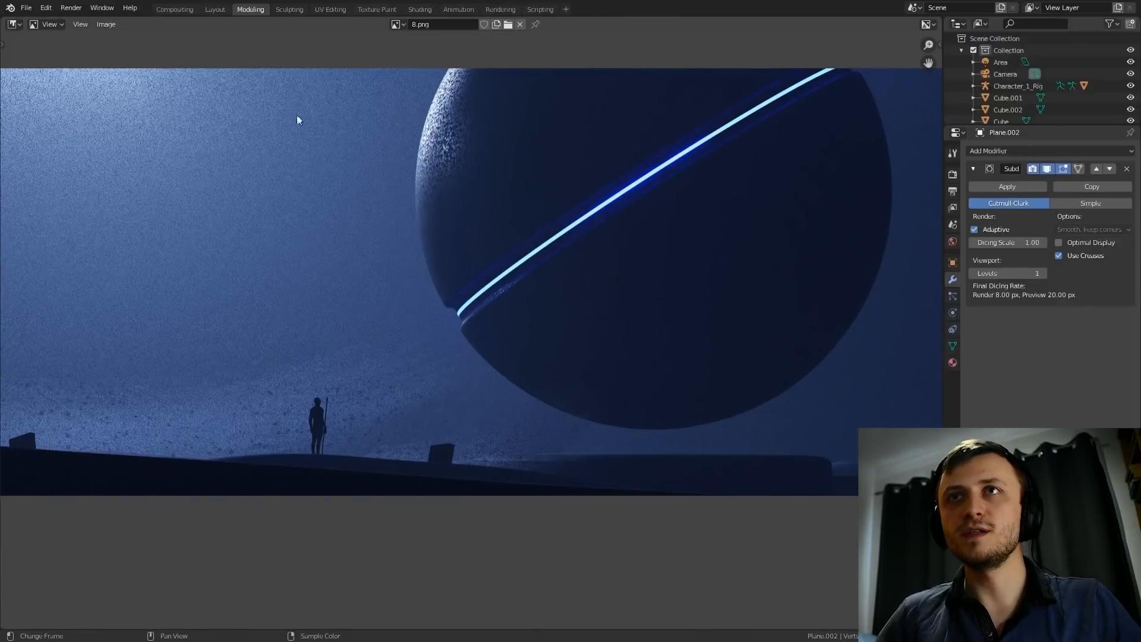
# - Show the scene through the camera in rendered preview with the Area light's settings visible
pyautogui.click(214, 8)
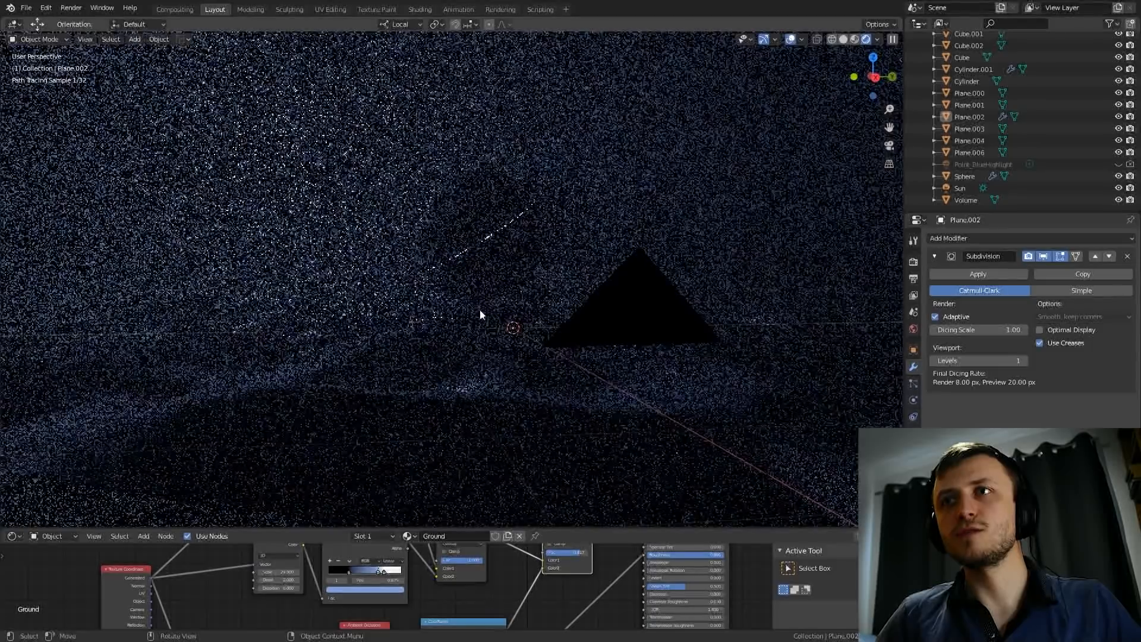
pyautogui.click(846, 39)
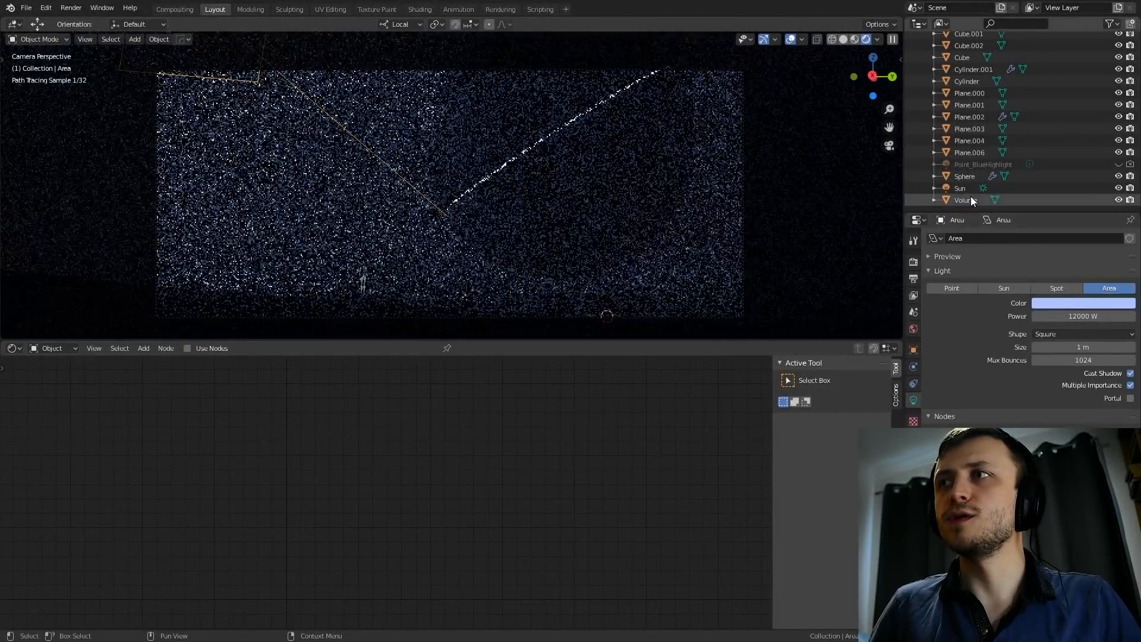
# - Inspect the fog Volume's Principled Volume material (density 0.160) and the Area light's pale blue colour
pyautogui.click(965, 200)
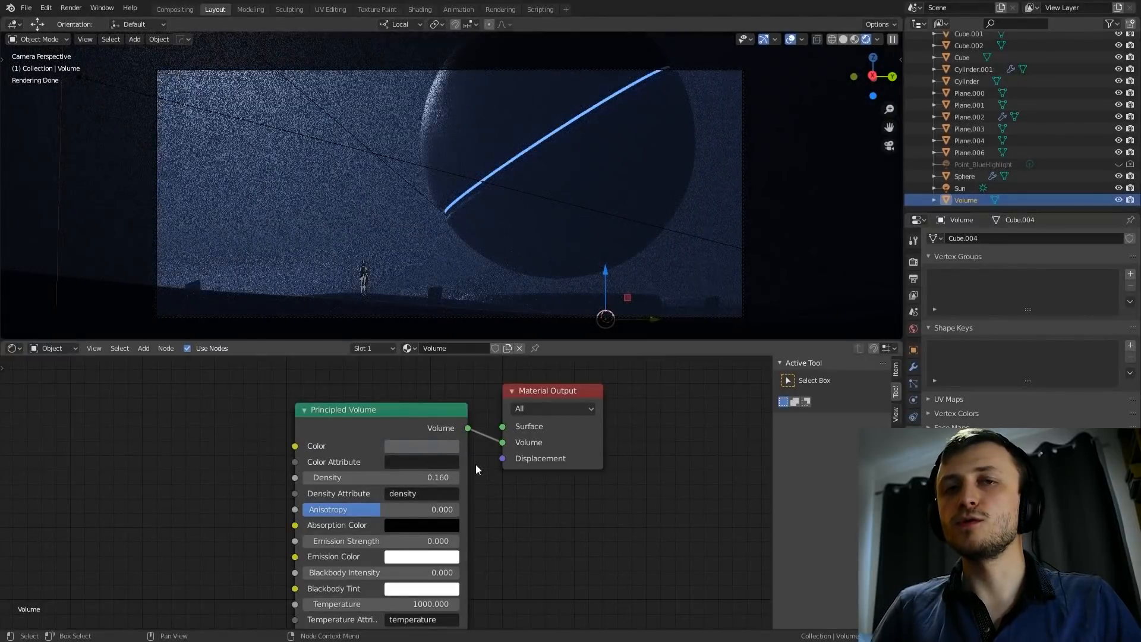
pyautogui.moveTo(487, 466)
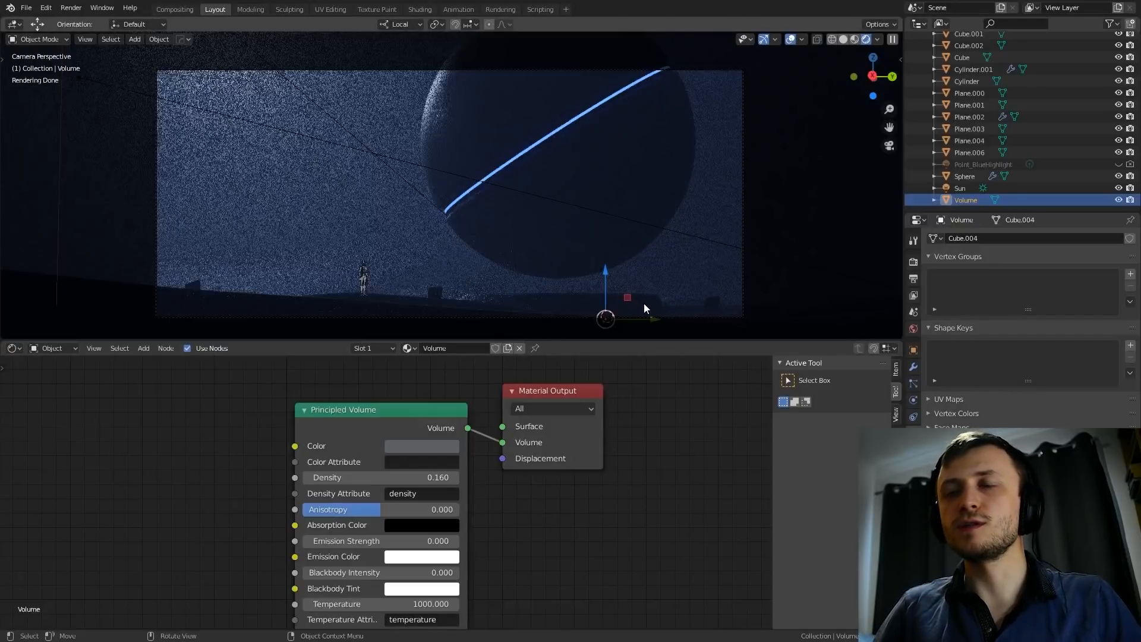
pyautogui.moveTo(630, 314)
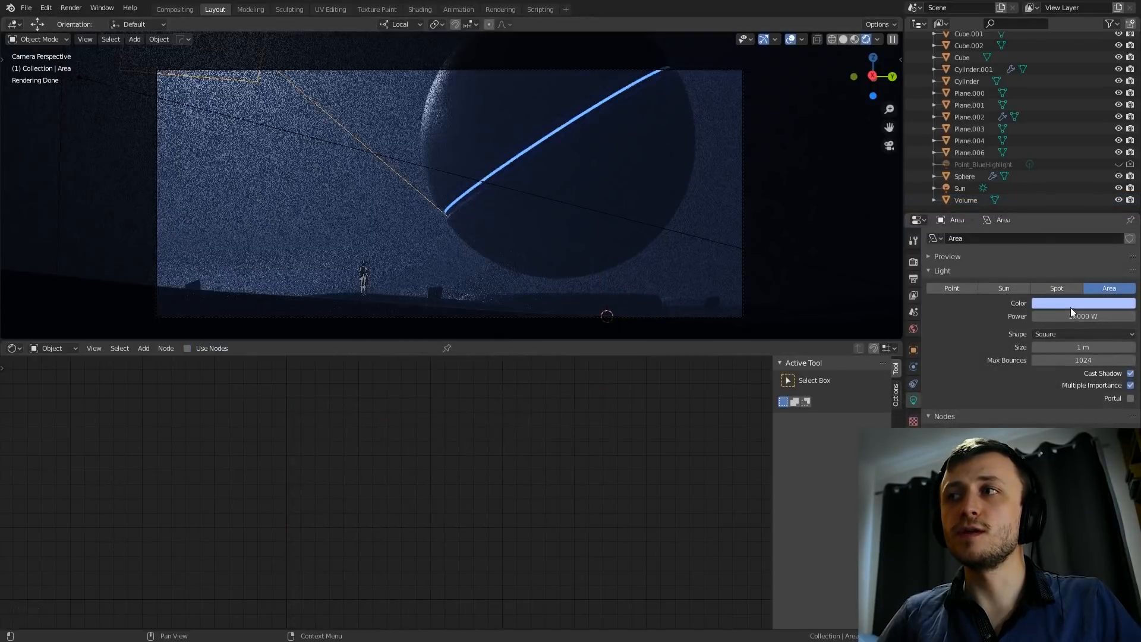
pyautogui.click(1081, 303)
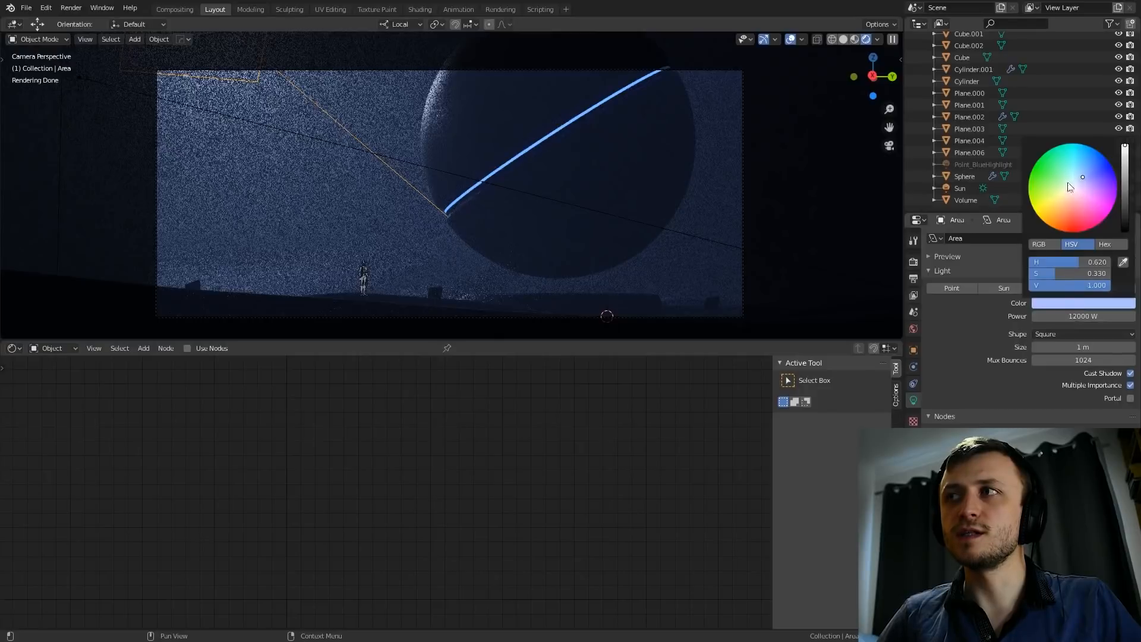
pyautogui.moveTo(899, 216)
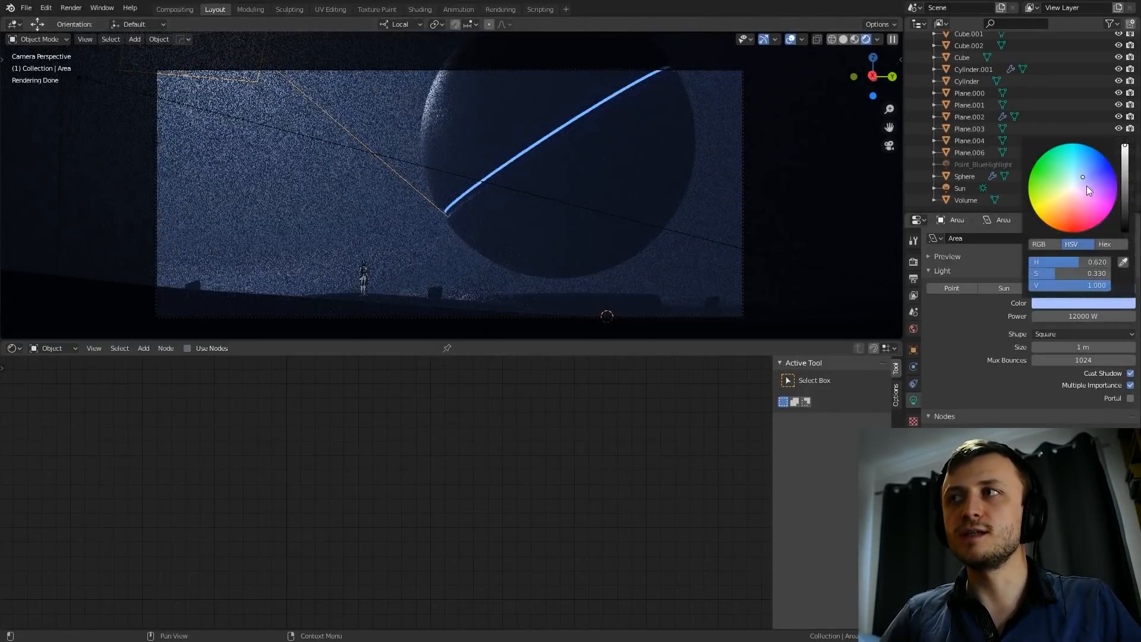
pyautogui.click(965, 199)
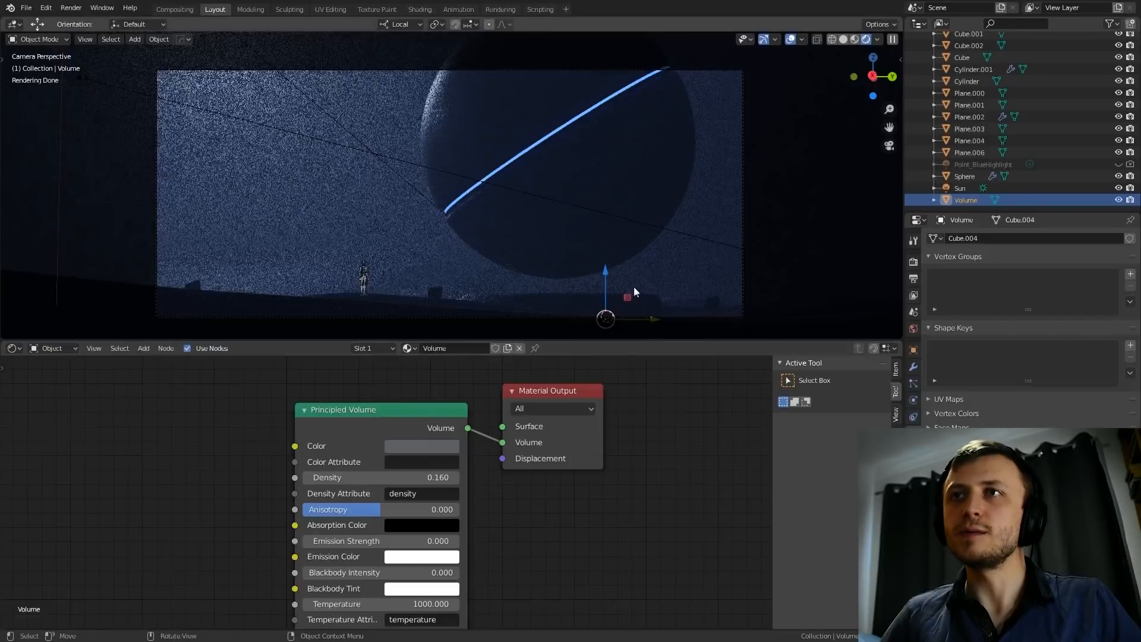
pyautogui.moveTo(374, 254)
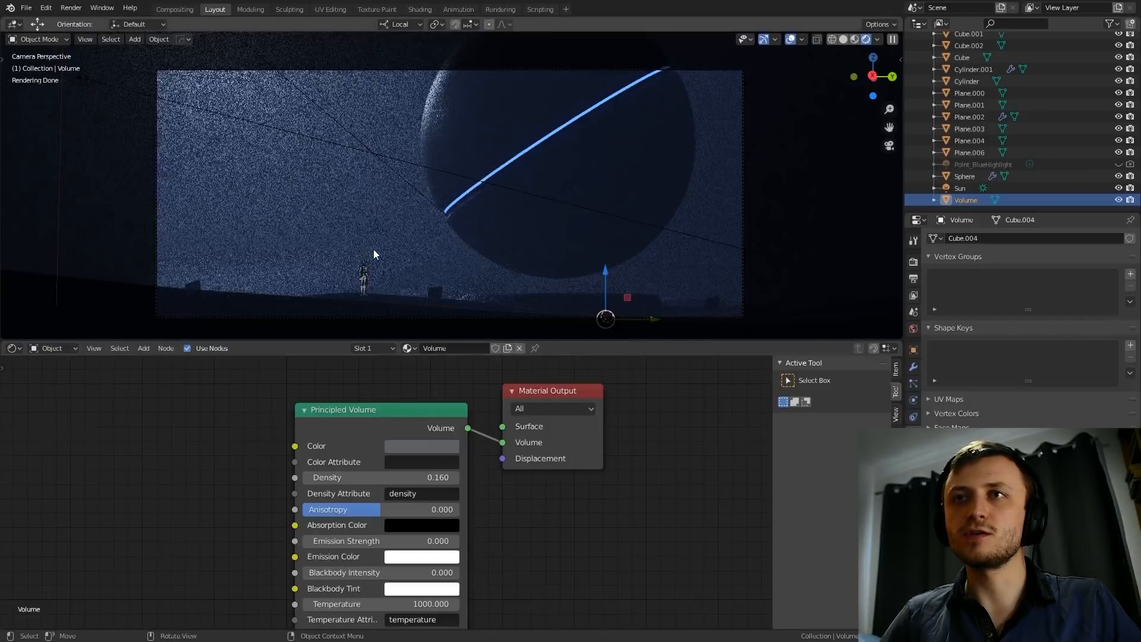
pyautogui.moveTo(555, 293)
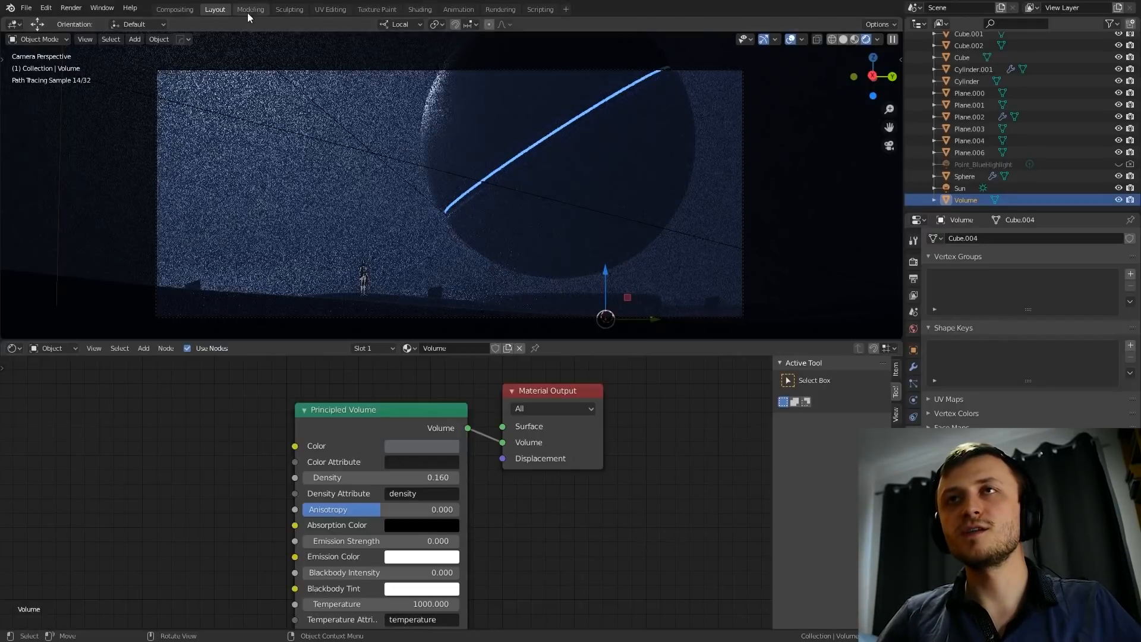
# - Return to the Modeling workspace to view the finished render image
pyautogui.click(250, 9)
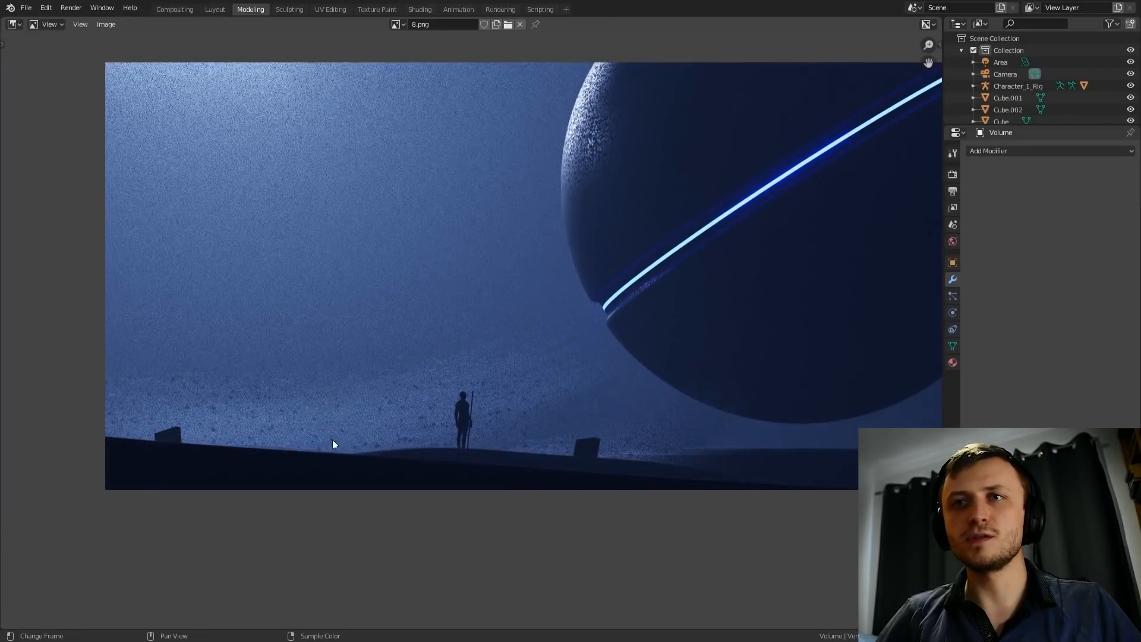
pyautogui.moveTo(186, 443)
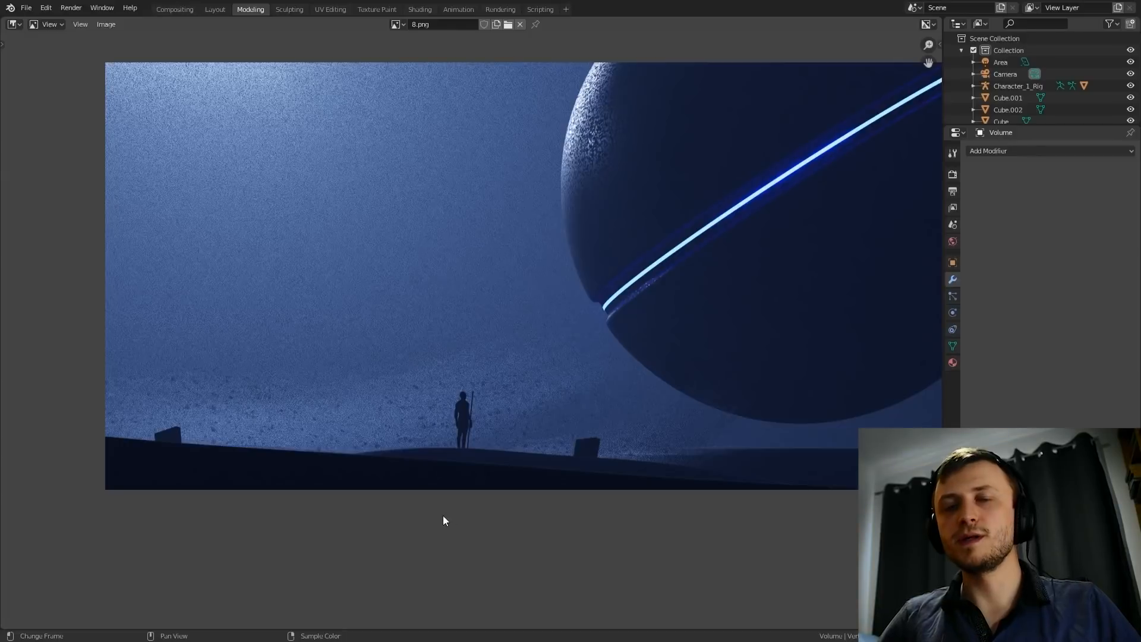
pyautogui.moveTo(434, 421)
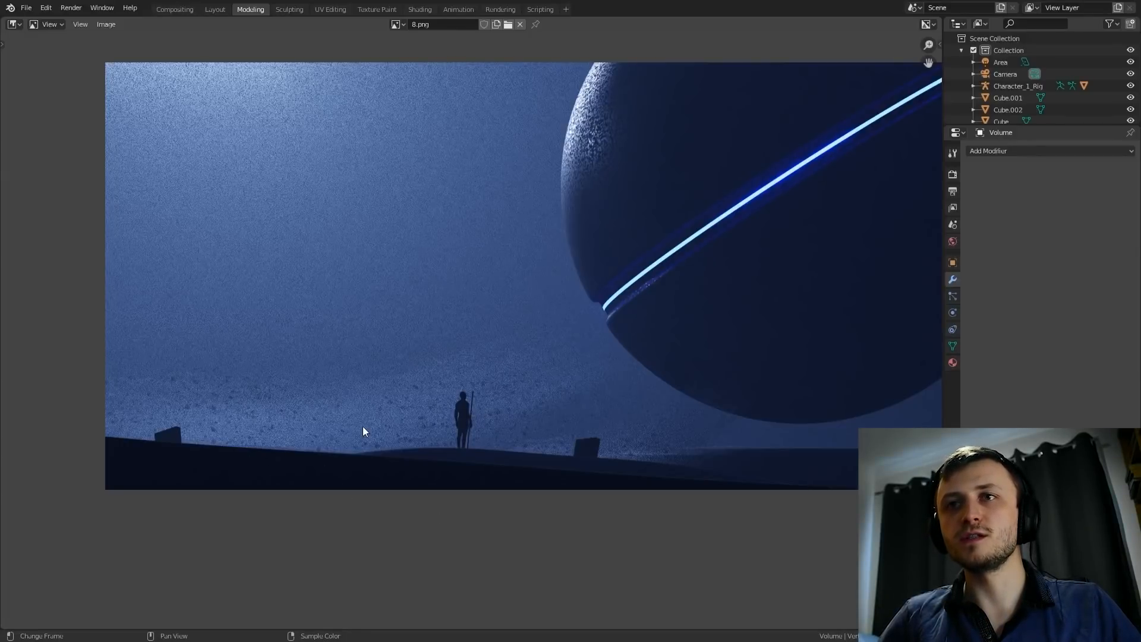
pyautogui.moveTo(570, 461)
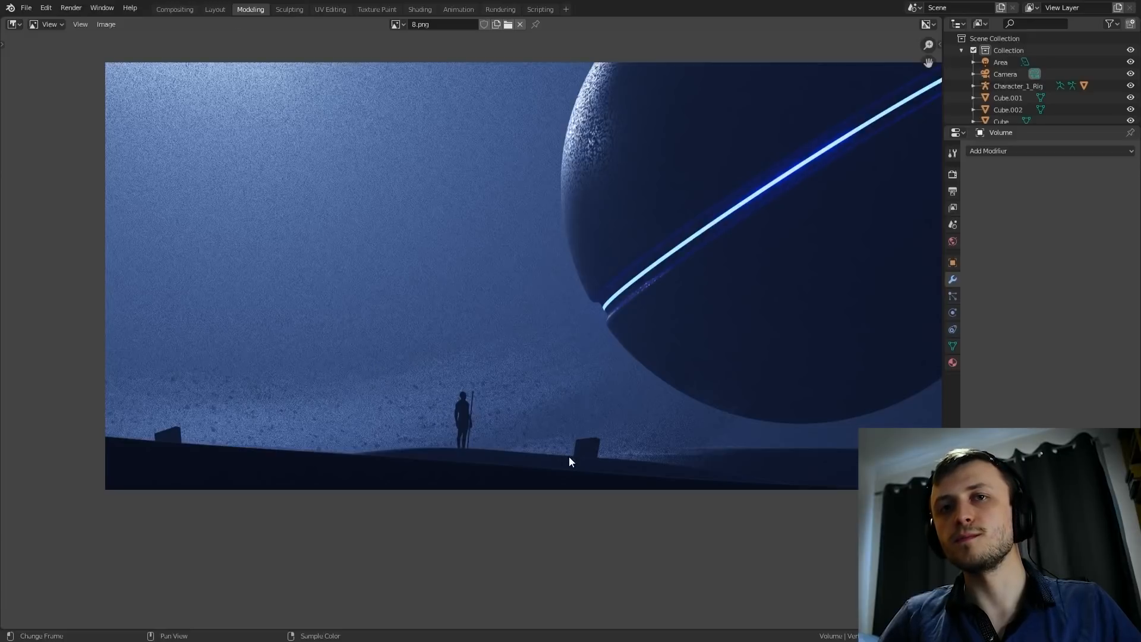
# - Return to the Layout workspace showing Plane.006 and its FloatingParticles material nodes
pyautogui.click(215, 9)
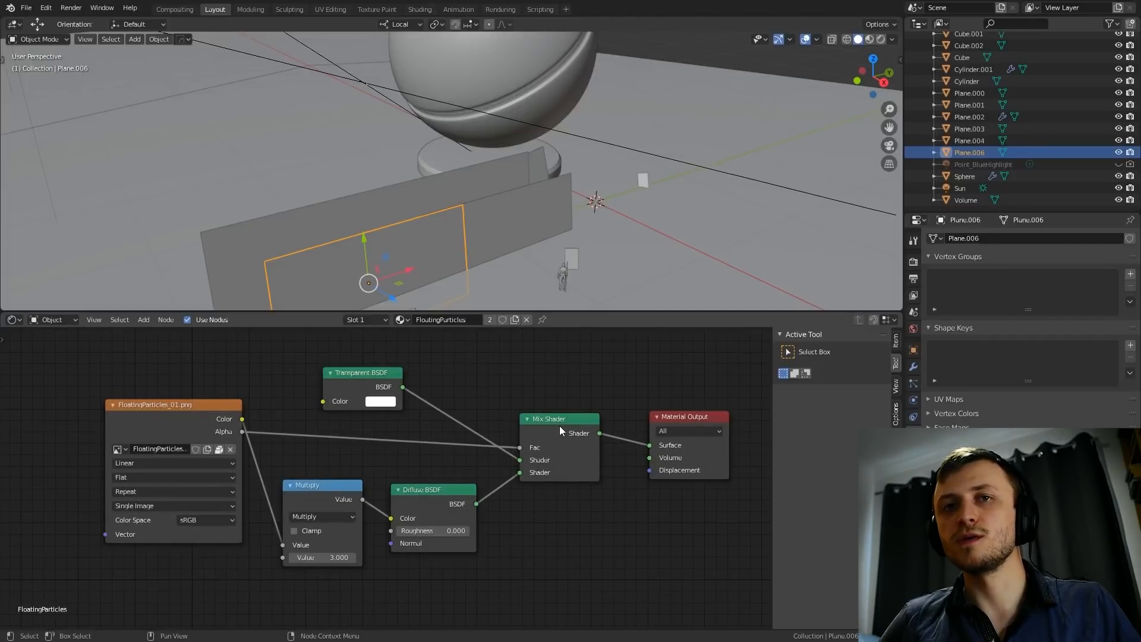
pyautogui.moveTo(501, 412)
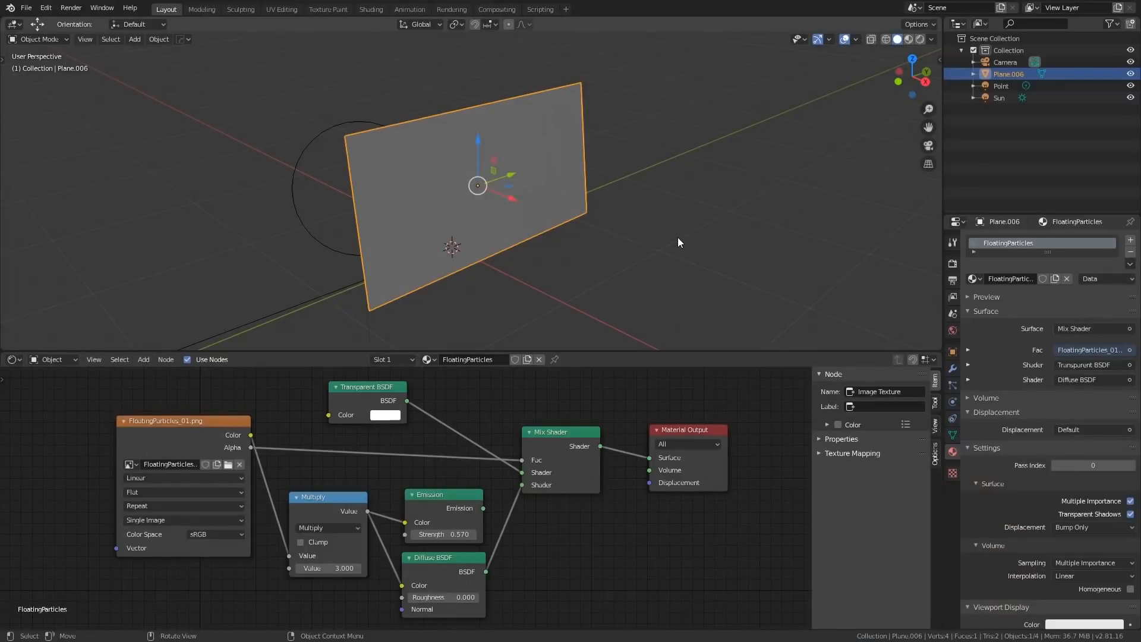
# - Feed an Emission shader of strength 8.170 into the particles card's Mix Shader so the speckles glow
pyautogui.moveTo(677, 242); pyautogui.dragTo(571, 277)
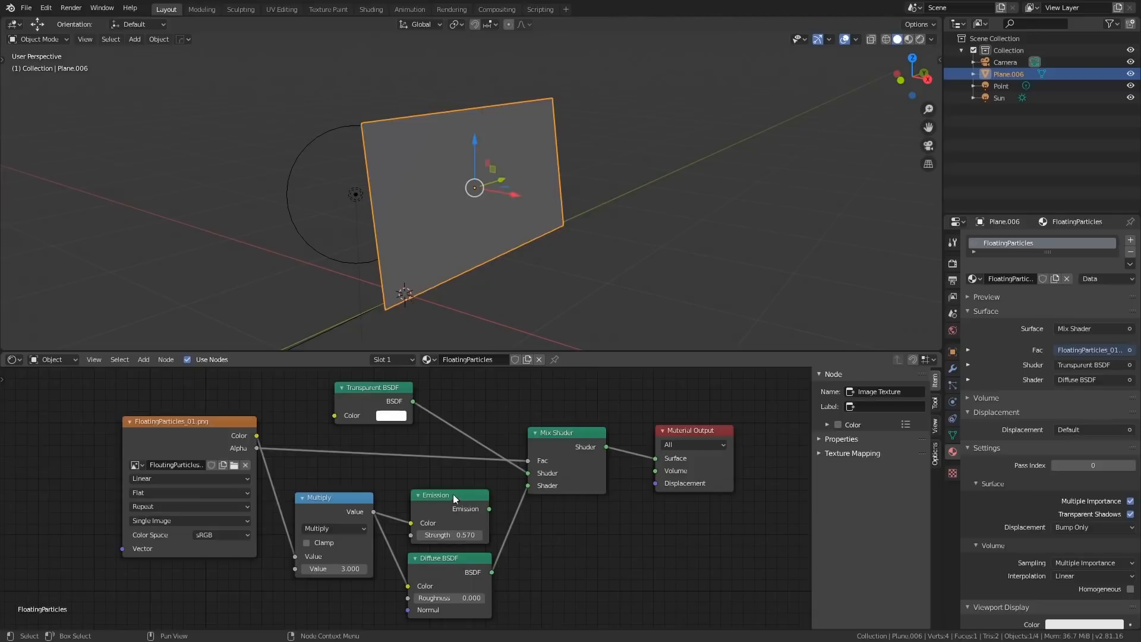
pyautogui.moveTo(590, 547)
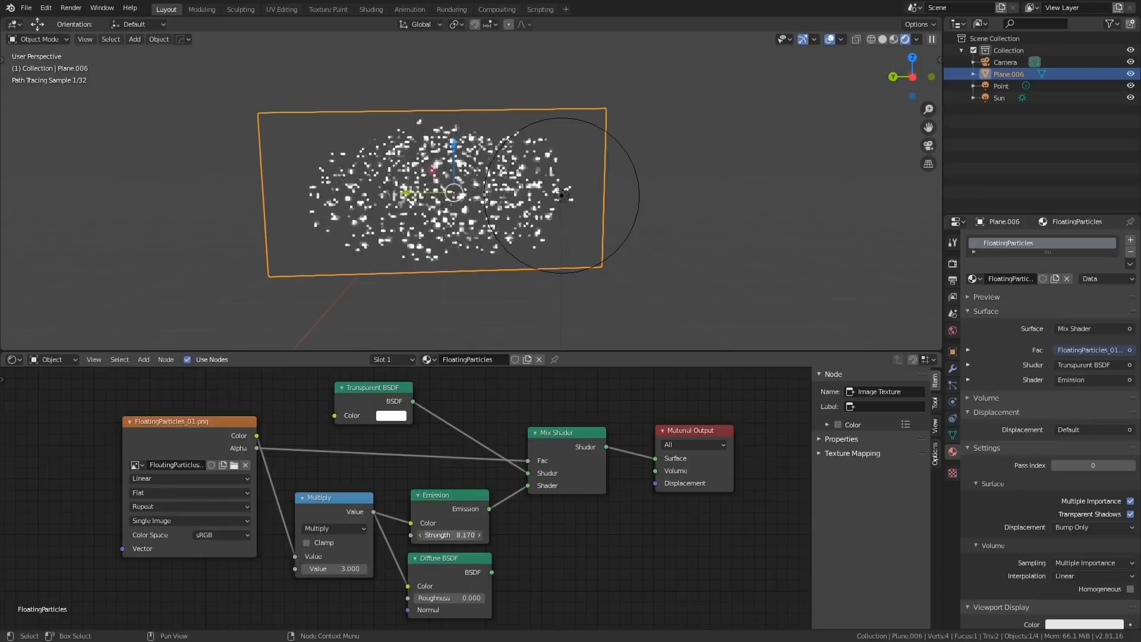
pyautogui.click(449, 535)
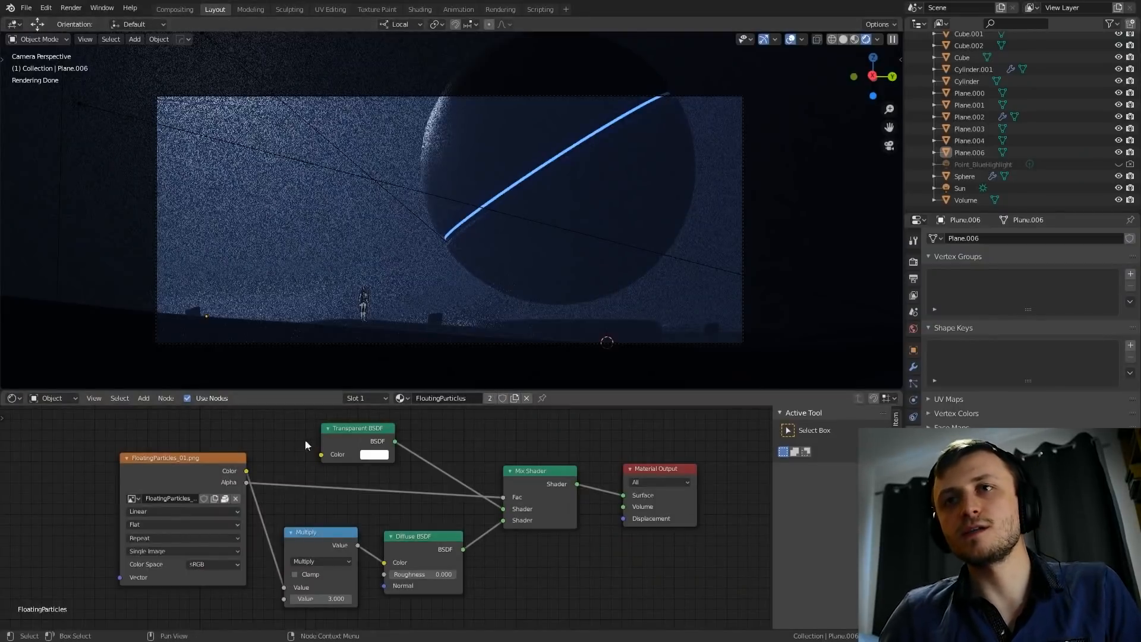
pyautogui.moveTo(283, 451)
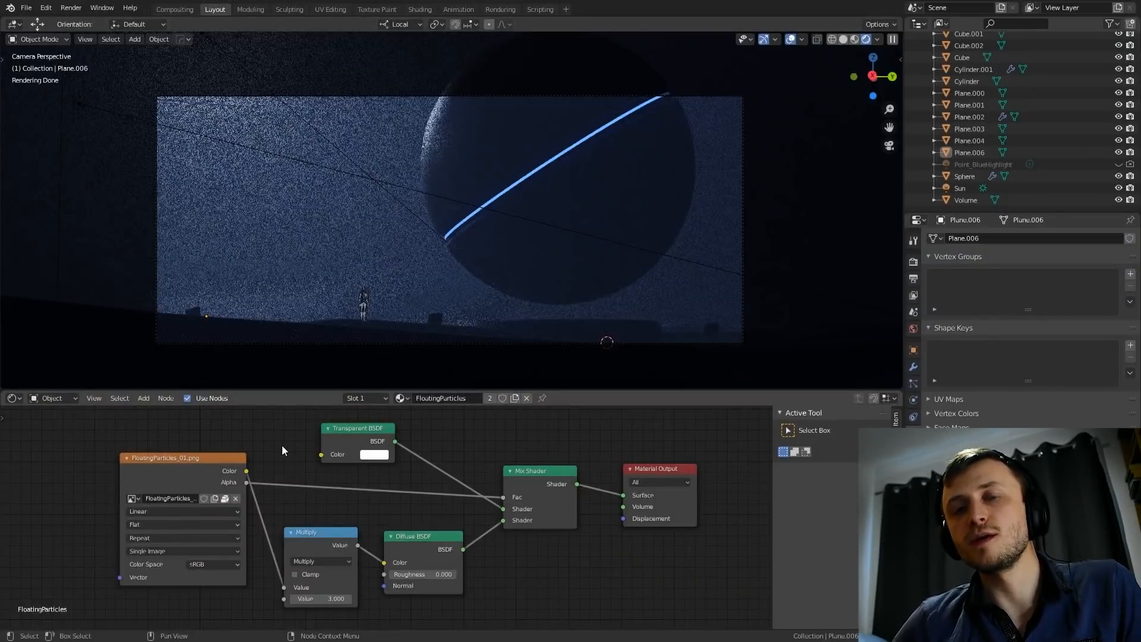
# - Check the close-up render and the Cycles sampling settings, then return to Layout with the planet sphere selected
pyautogui.click(249, 8)
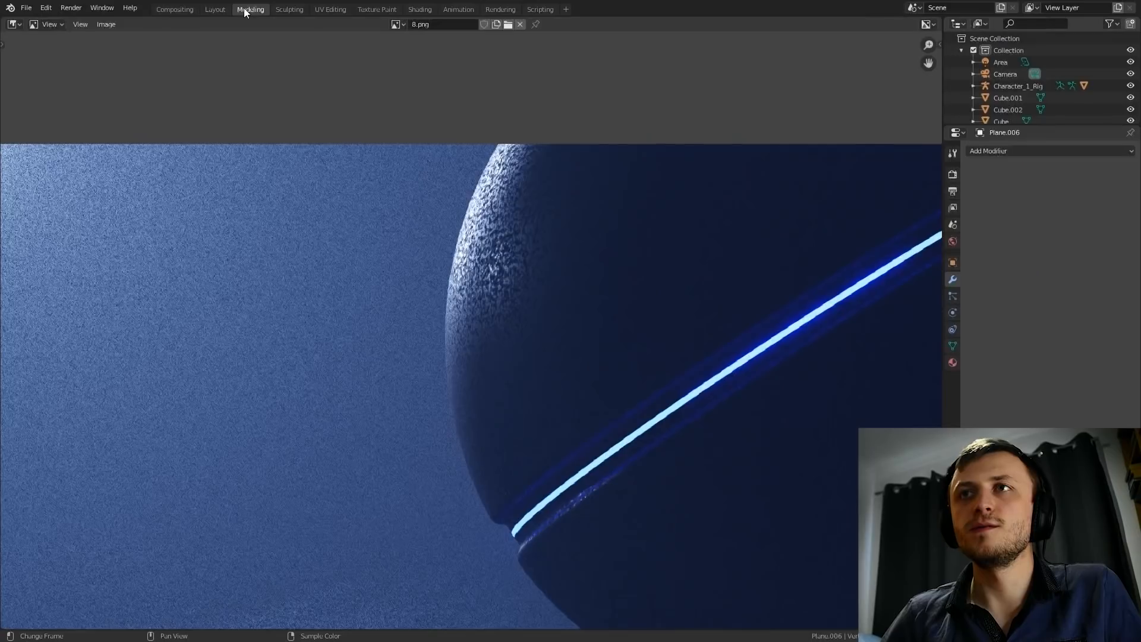
pyautogui.moveTo(439, 356)
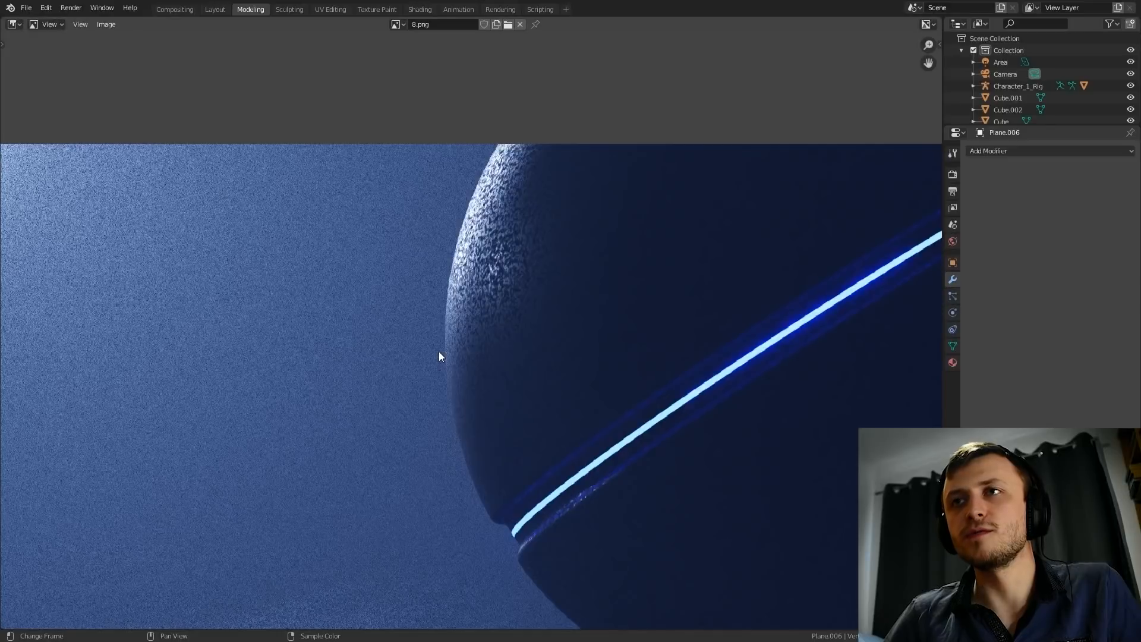
pyautogui.click(952, 174)
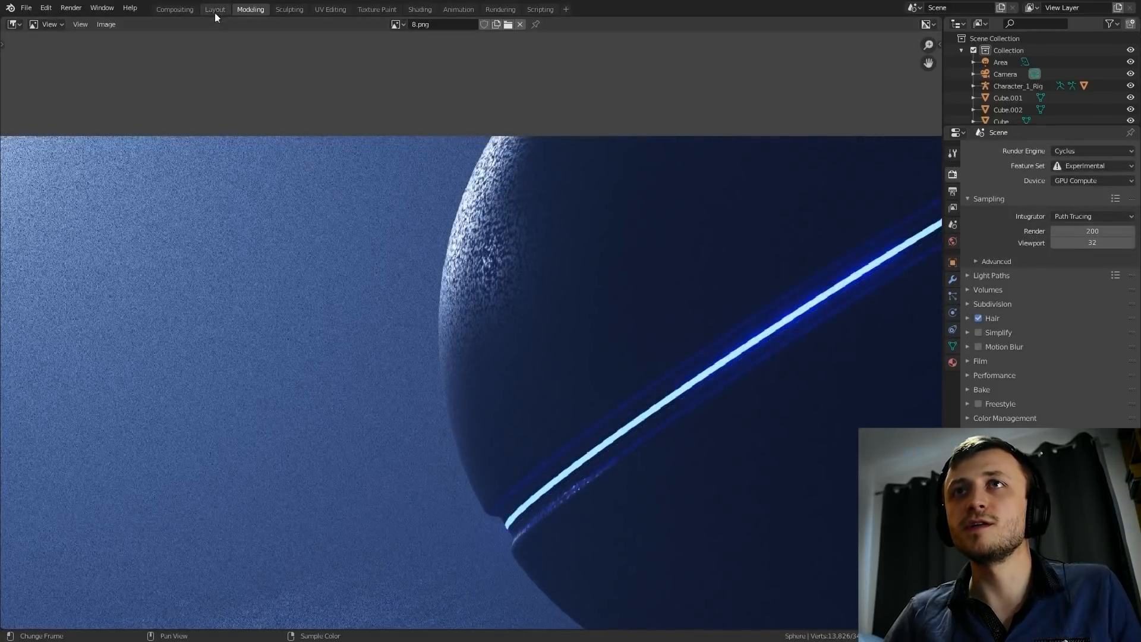
pyautogui.click(213, 8)
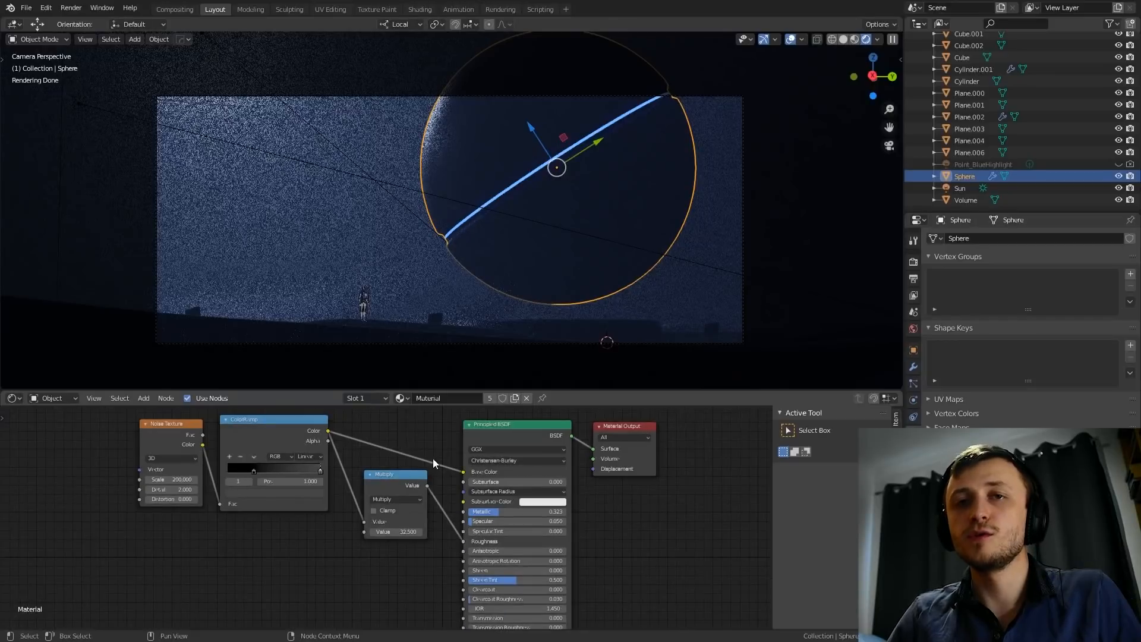
pyautogui.moveTo(431, 470)
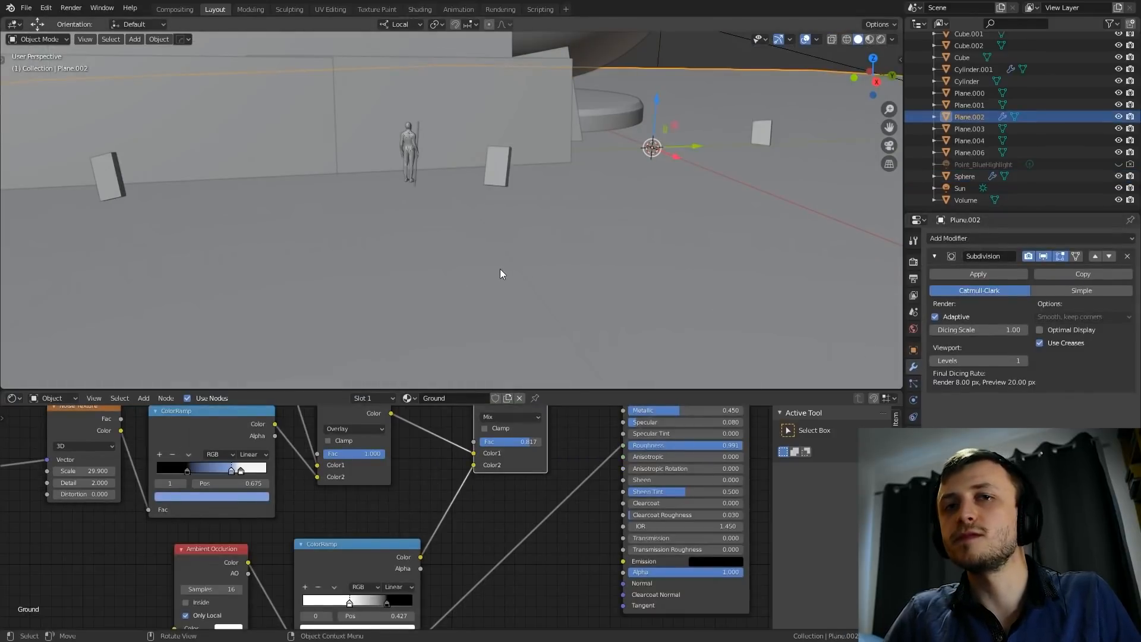
pyautogui.moveTo(503, 271)
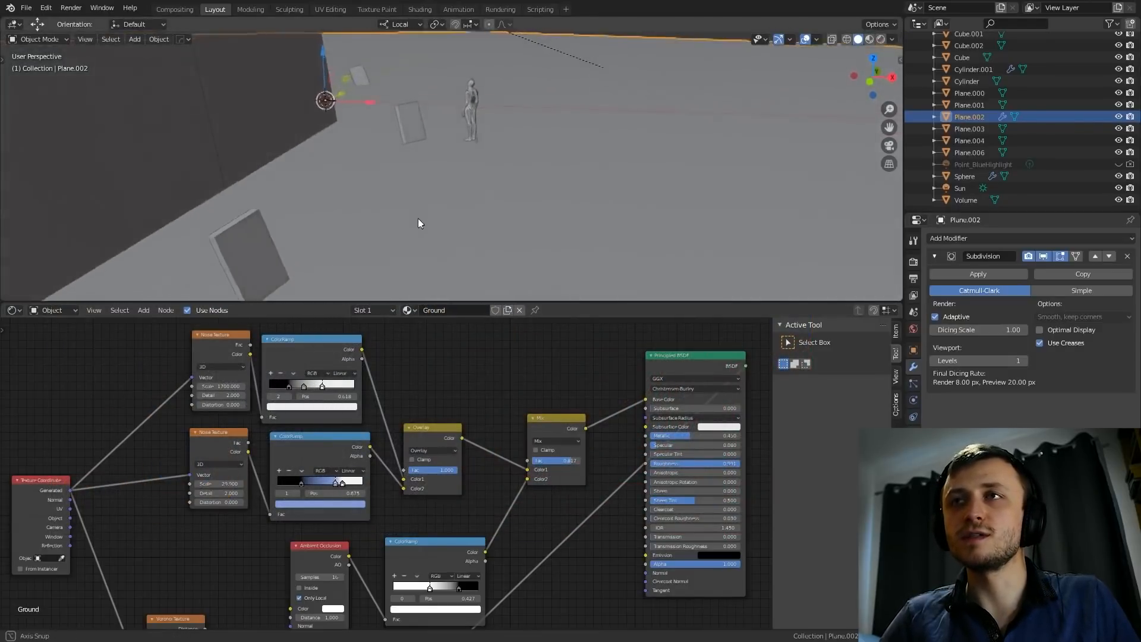
# - Switch the zoomed-in viewport to Rendered shading to preview the ground's rocky, speckled texture
pyautogui.click(832, 38)
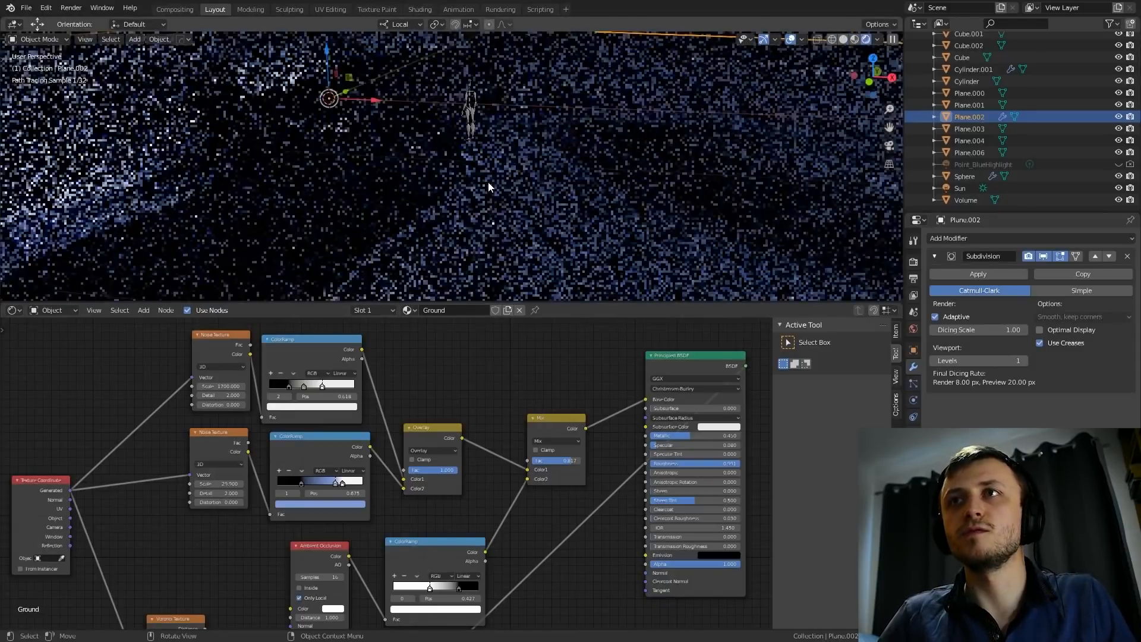